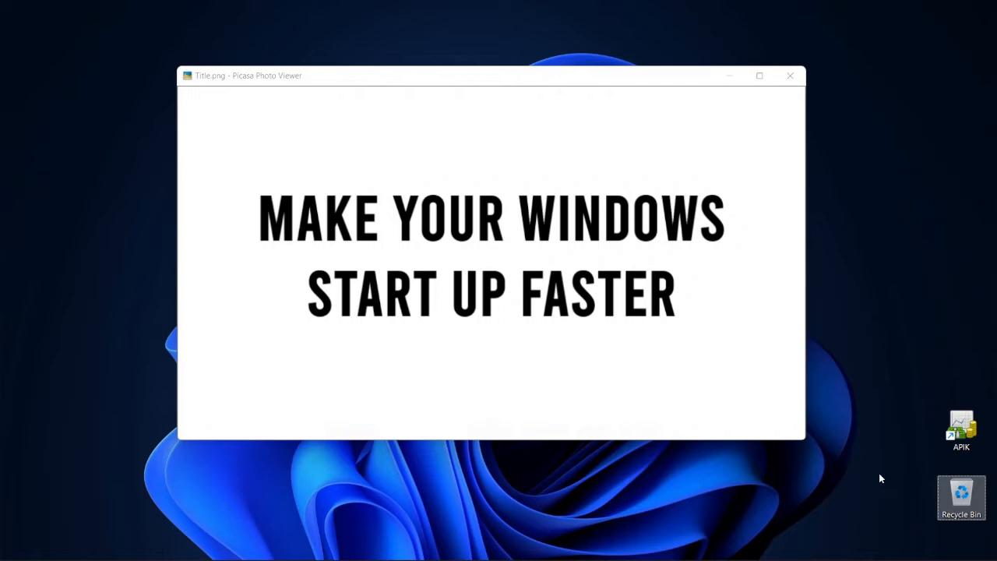
mouse_move(880, 477)
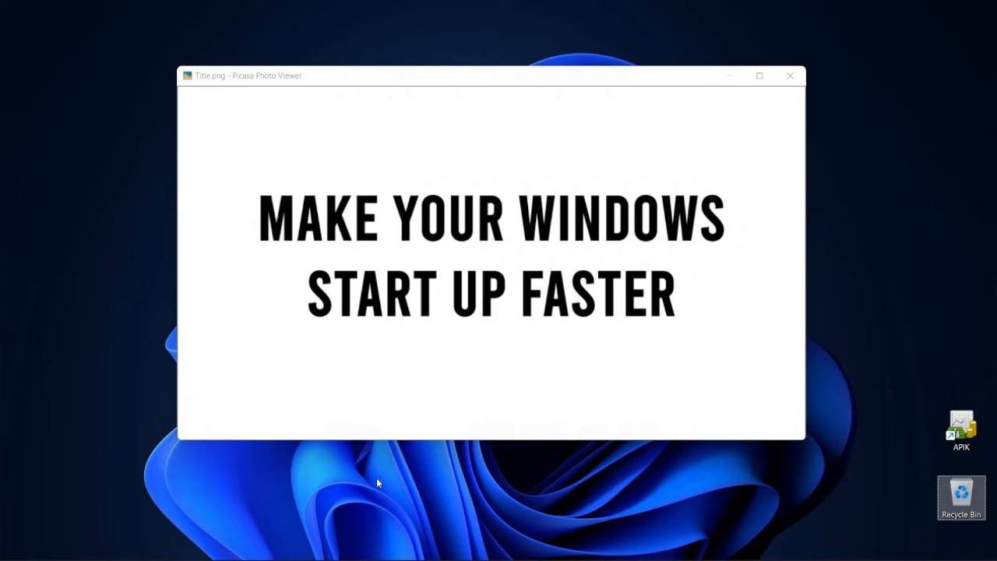
mouse_move(353, 507)
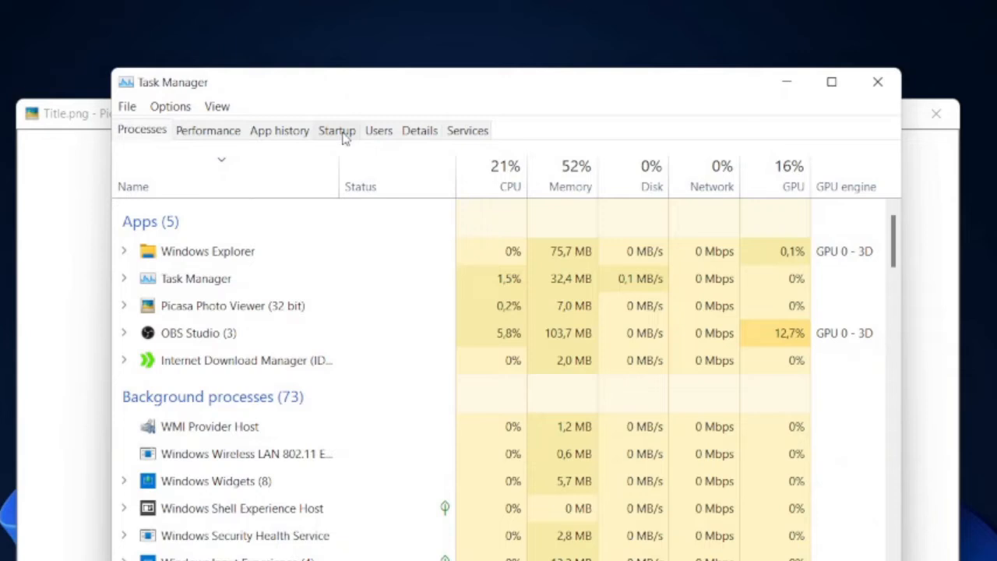
Step: Show the Startup apps list sorted by start-up impact, with High-impact apps like IDM and Edge first
left_click(337, 130)
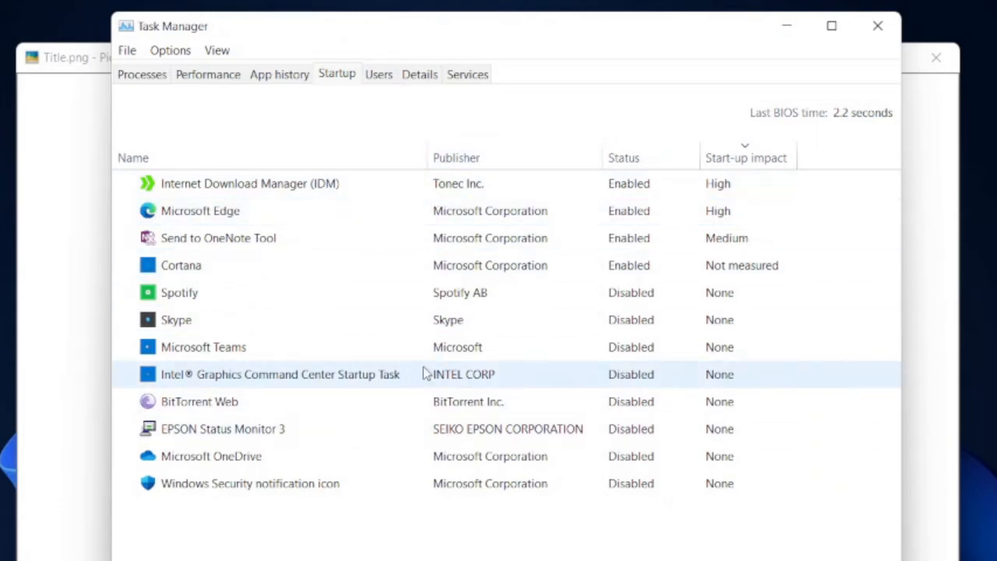
mouse_move(749, 157)
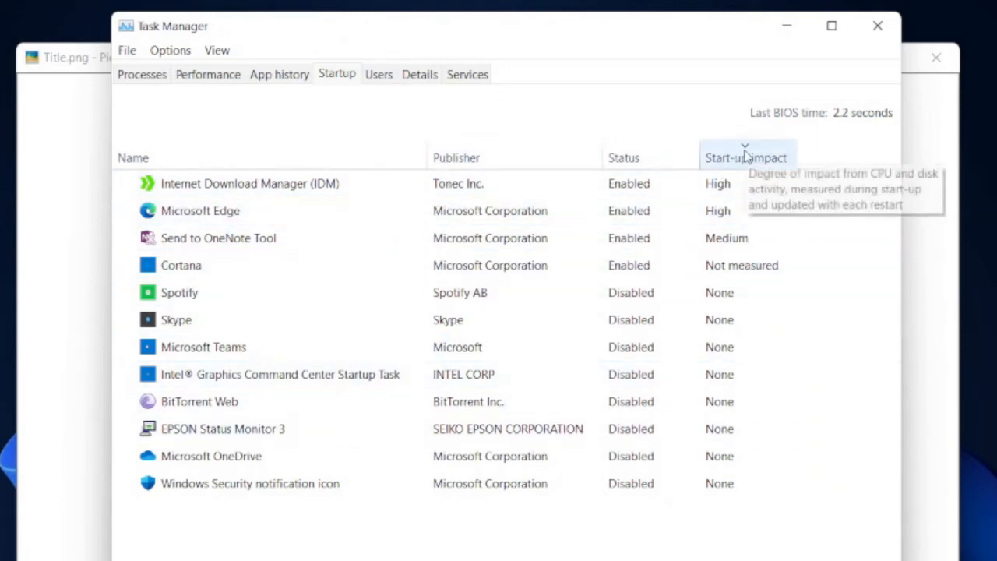
left_click(747, 157)
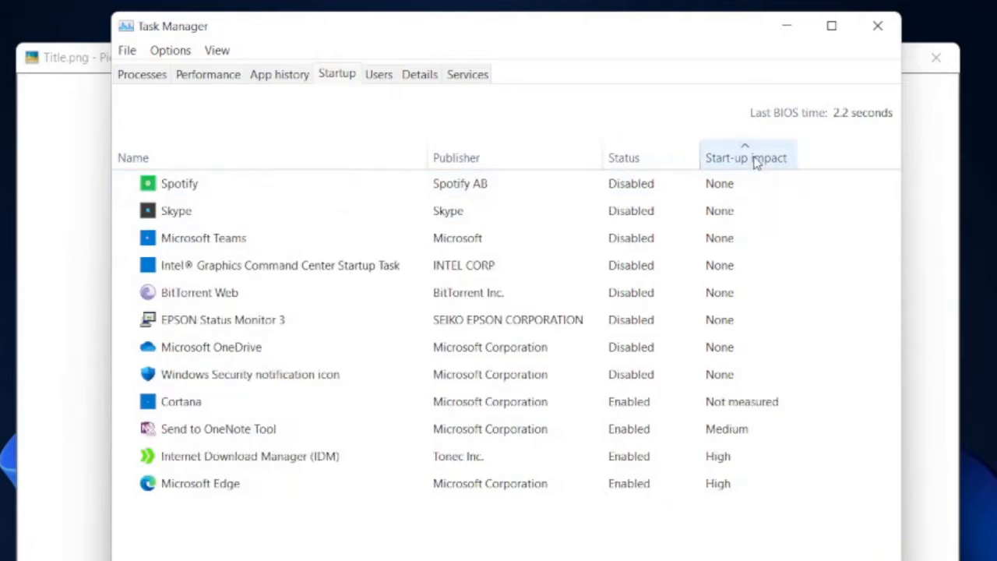
left_click(747, 157)
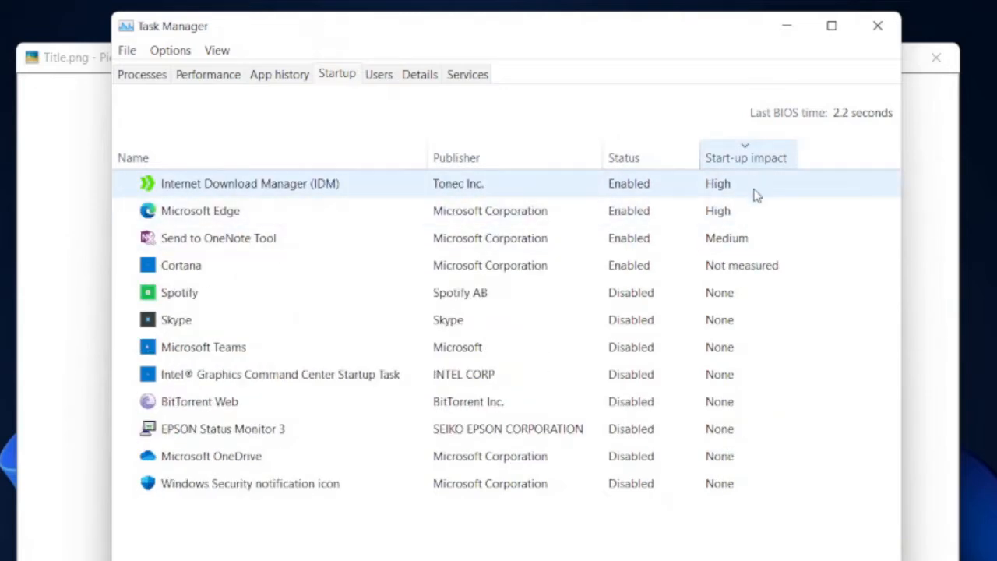
mouse_move(752, 208)
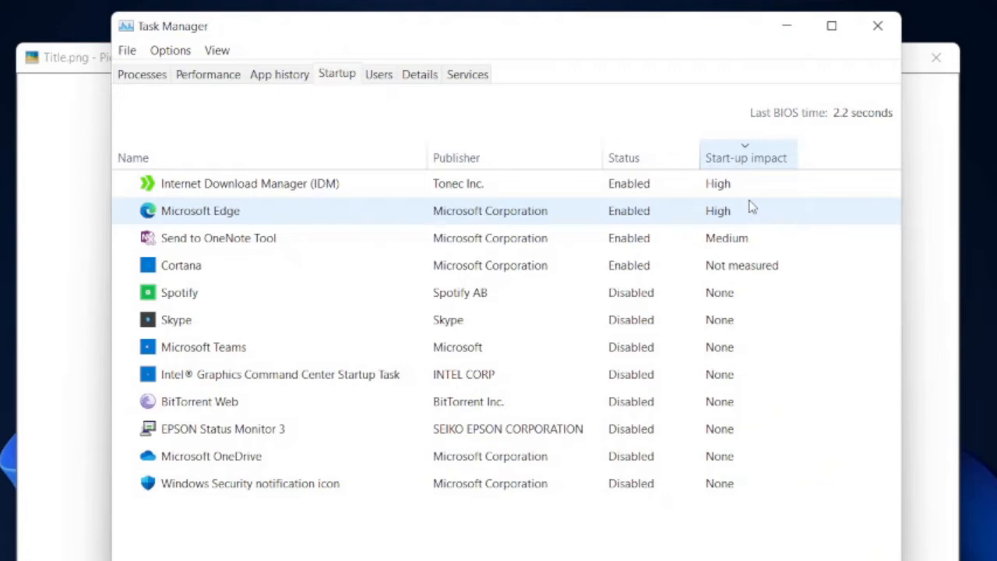
mouse_move(756, 212)
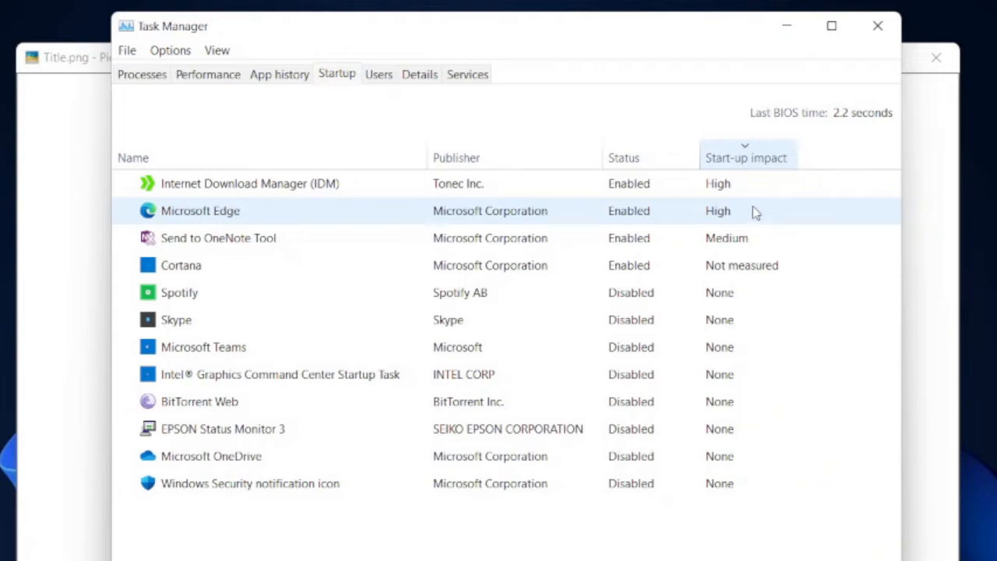
mouse_move(769, 207)
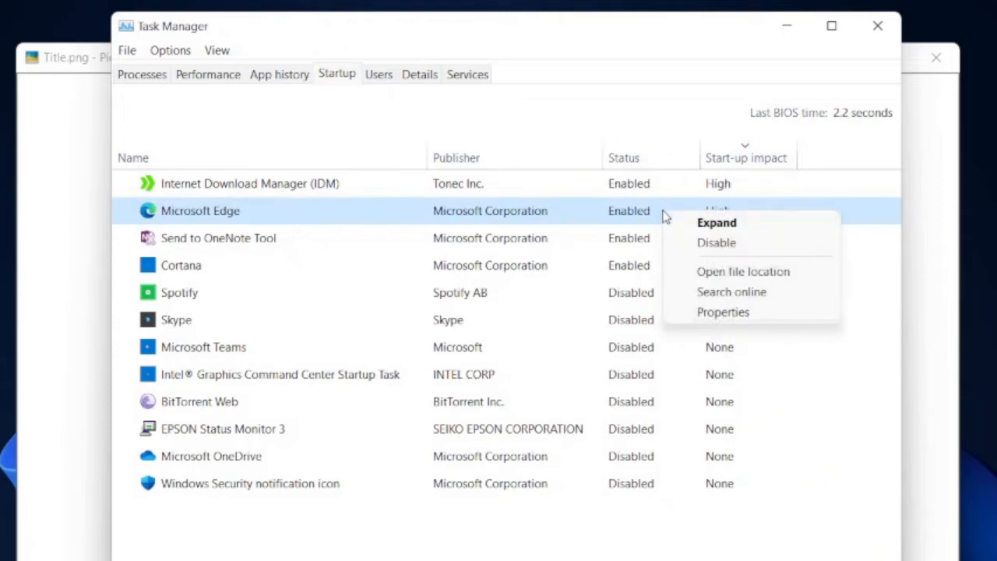
mouse_move(713, 258)
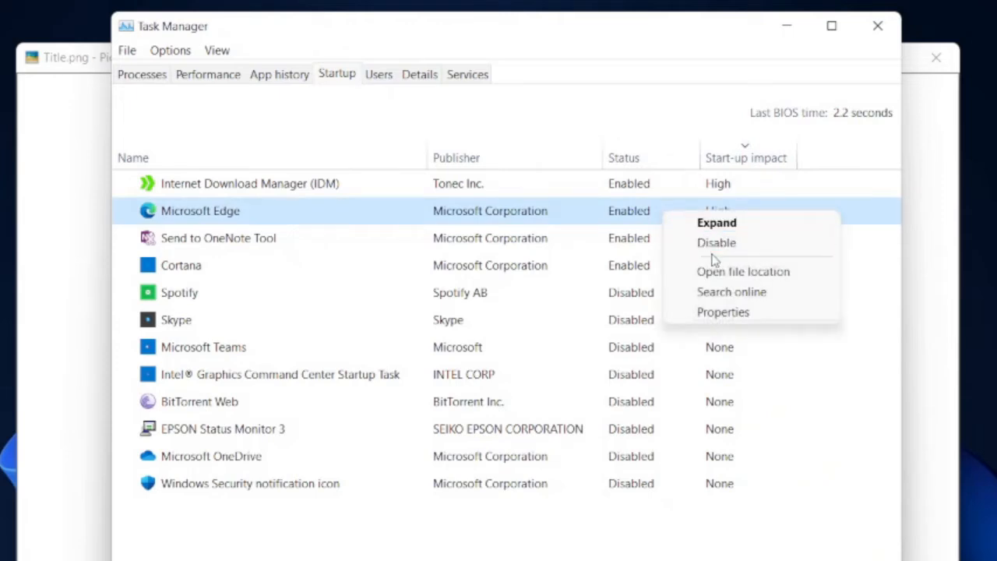
Step: Disable Microsoft Edge as a startup app
left_click(716, 242)
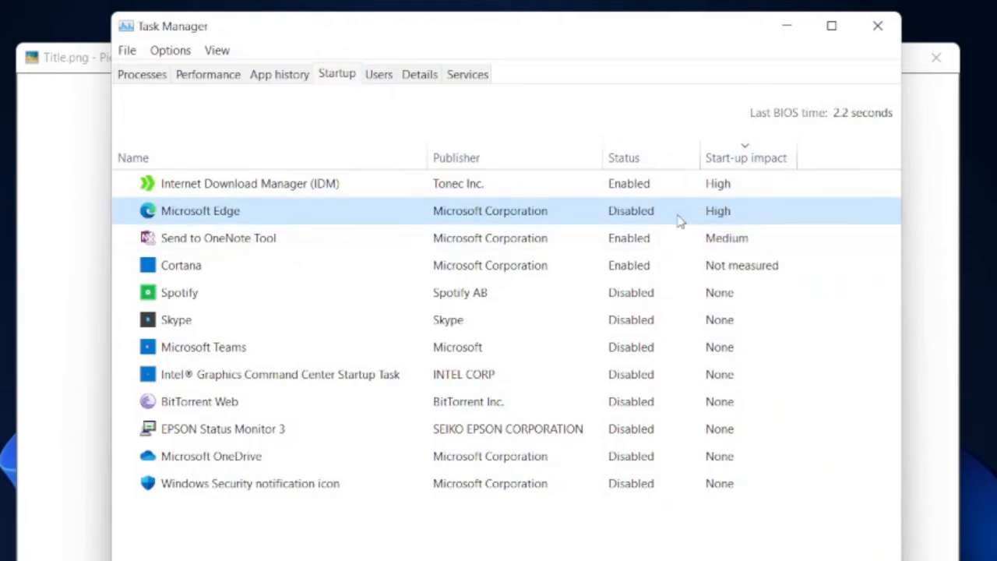
mouse_move(716, 215)
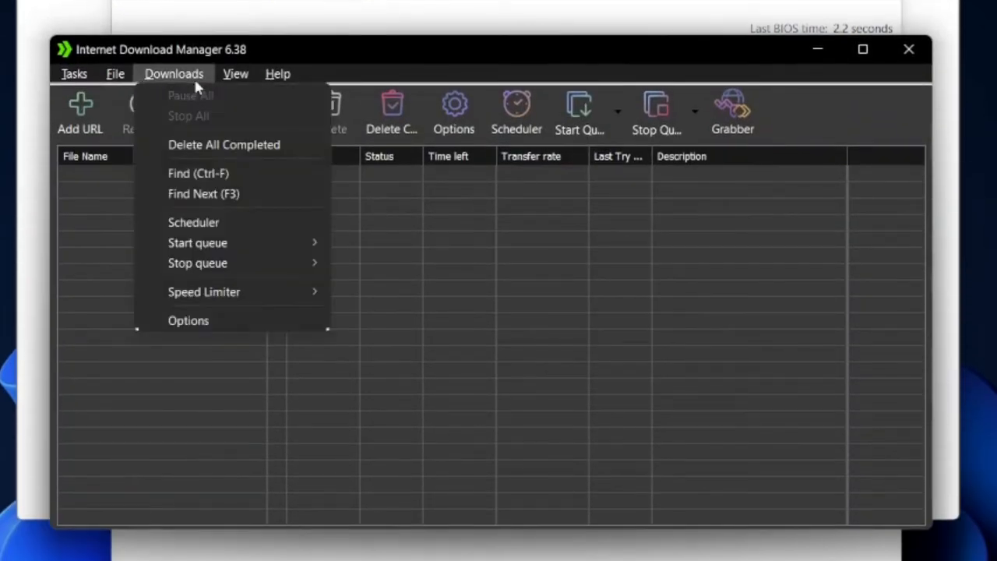
Step: Untick 'Launch Internet Download Manager on startup' in IDM Options and save
left_click(188, 320)
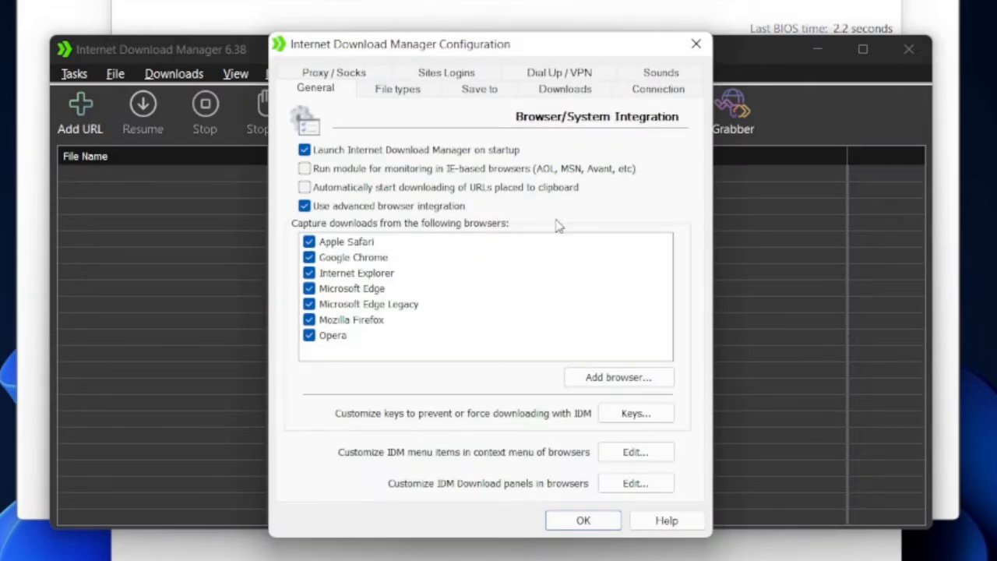
mouse_move(558, 203)
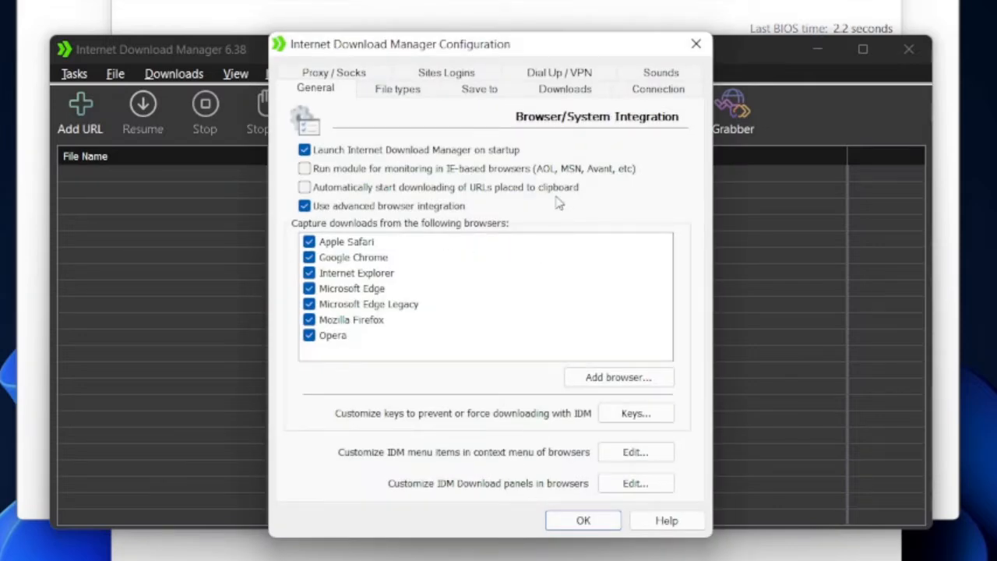
mouse_move(566, 148)
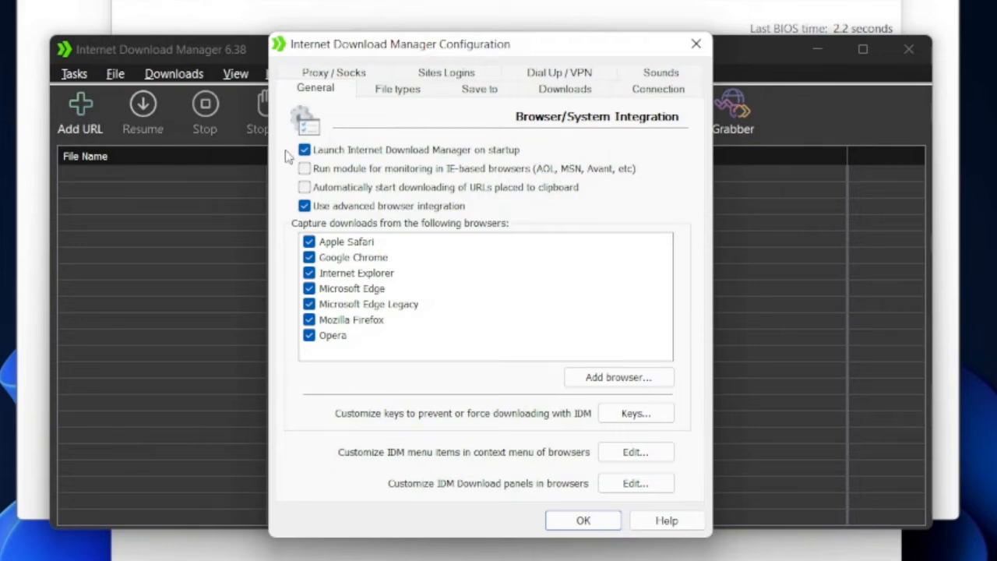
mouse_move(536, 148)
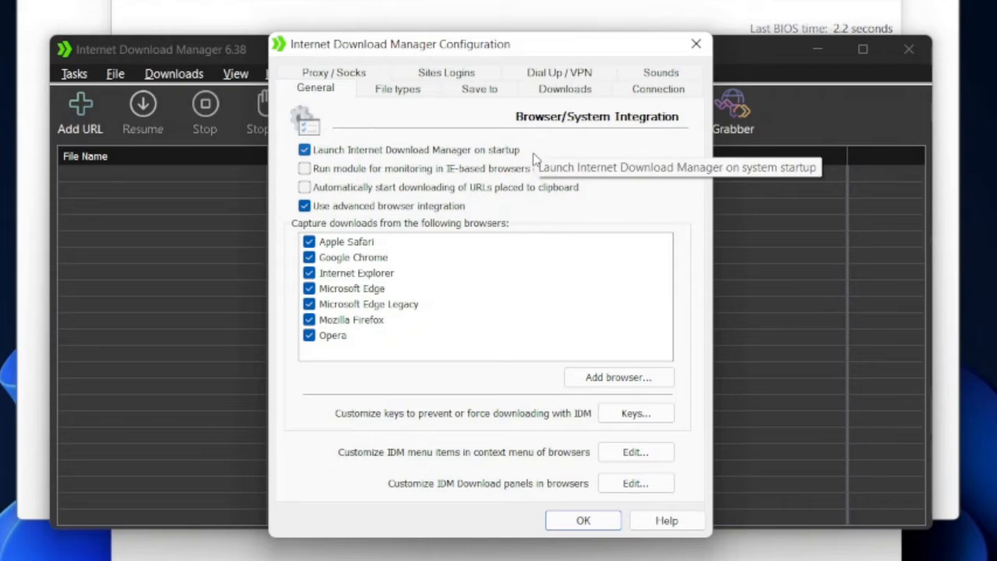
left_click(305, 150)
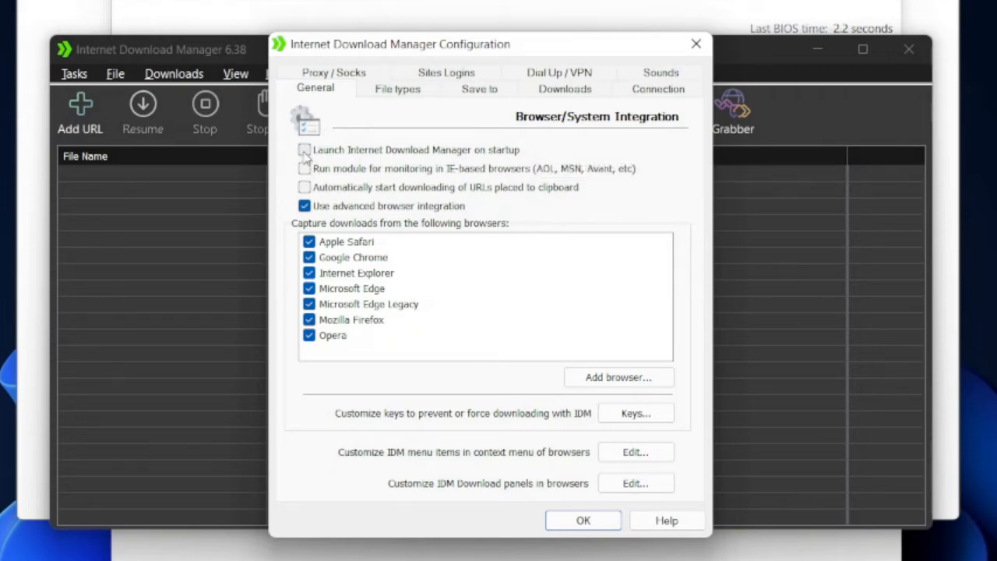
left_click(582, 520)
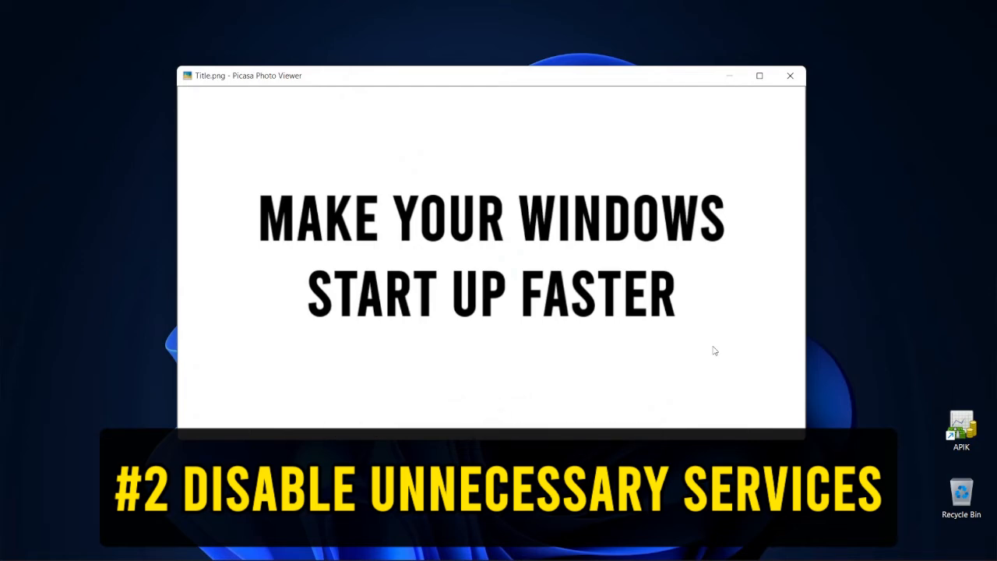
mouse_move(721, 336)
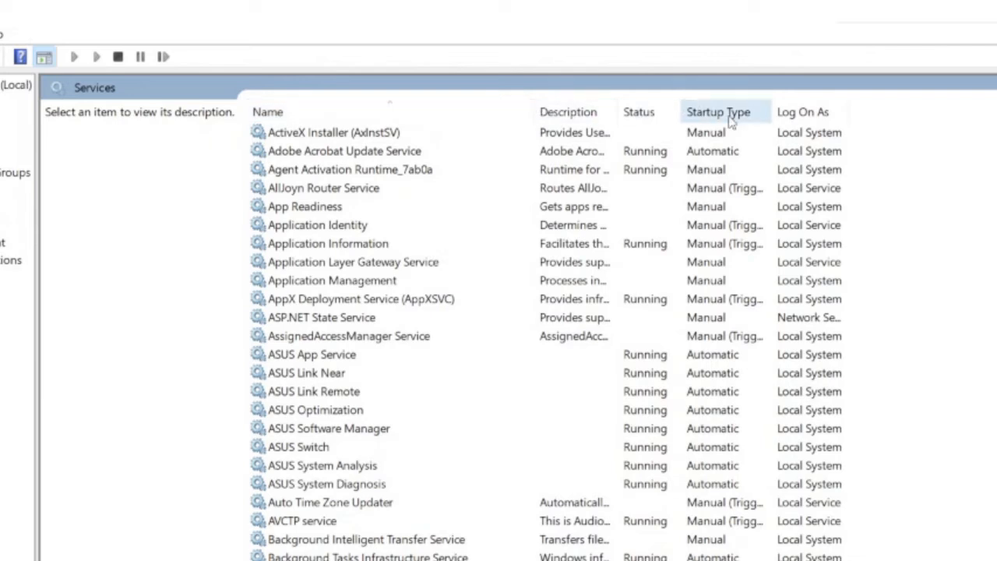
Step: Sort the services by startup type and select the ASUS Link Near service
left_click(718, 112)
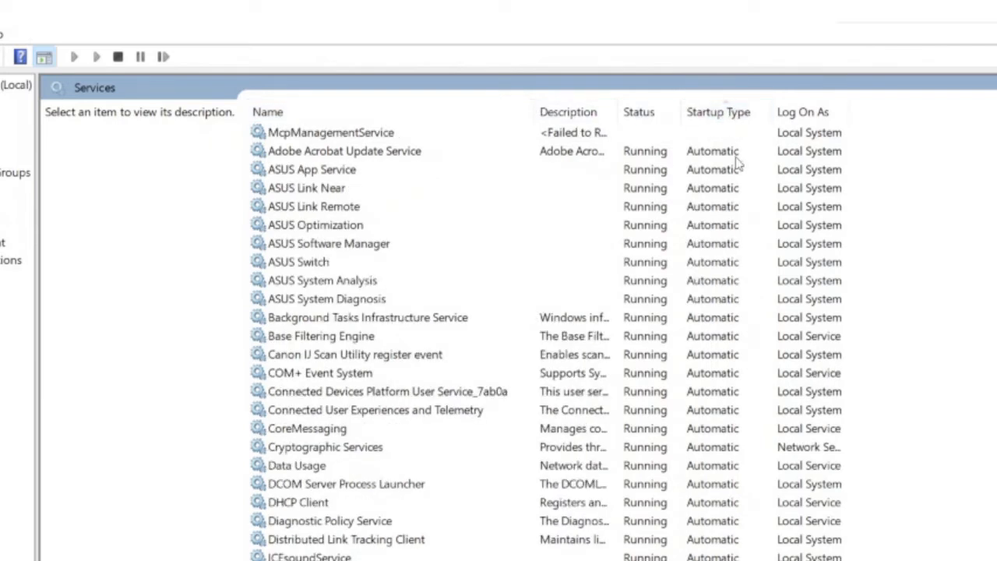
mouse_move(643, 393)
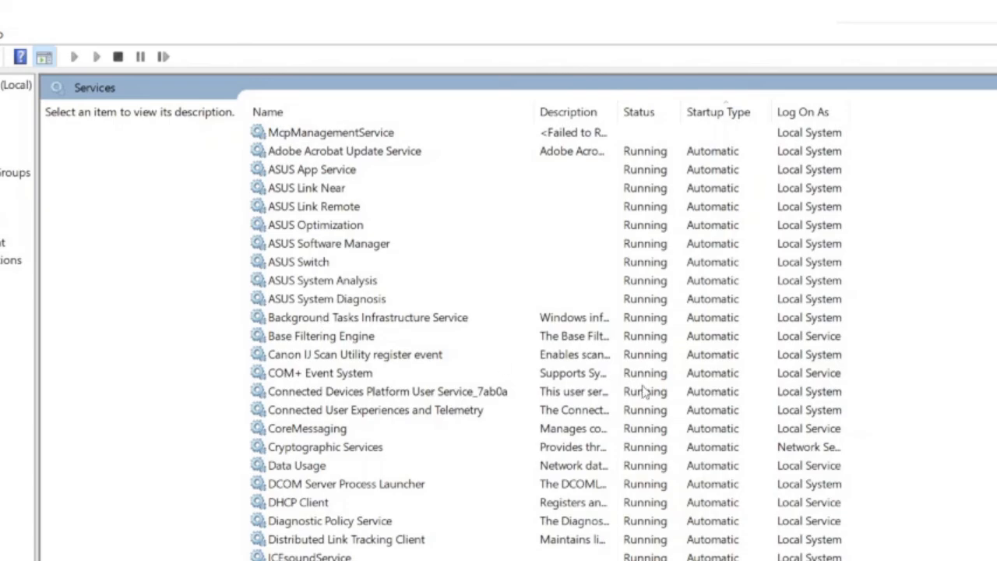
scroll("down", 3)
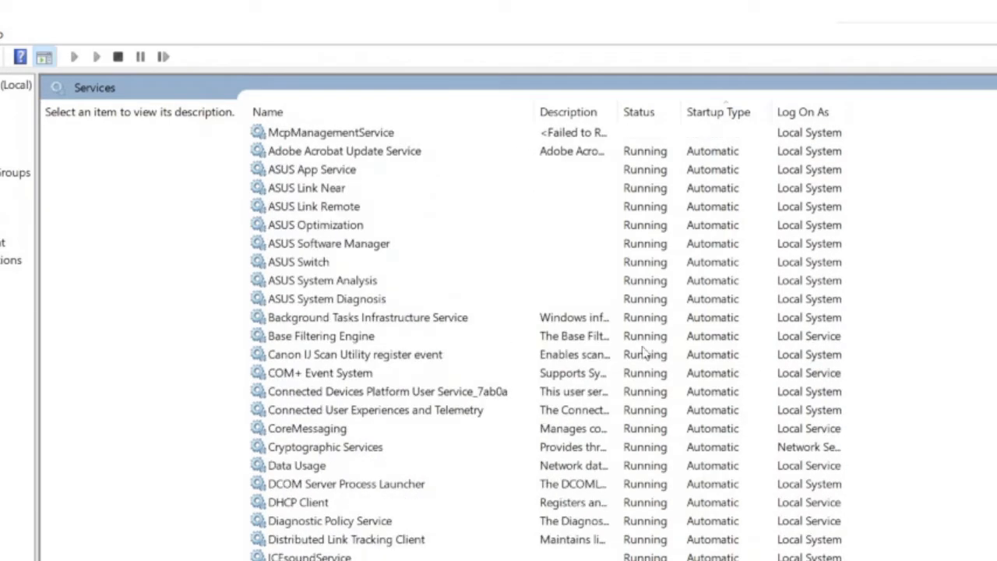
mouse_move(671, 352)
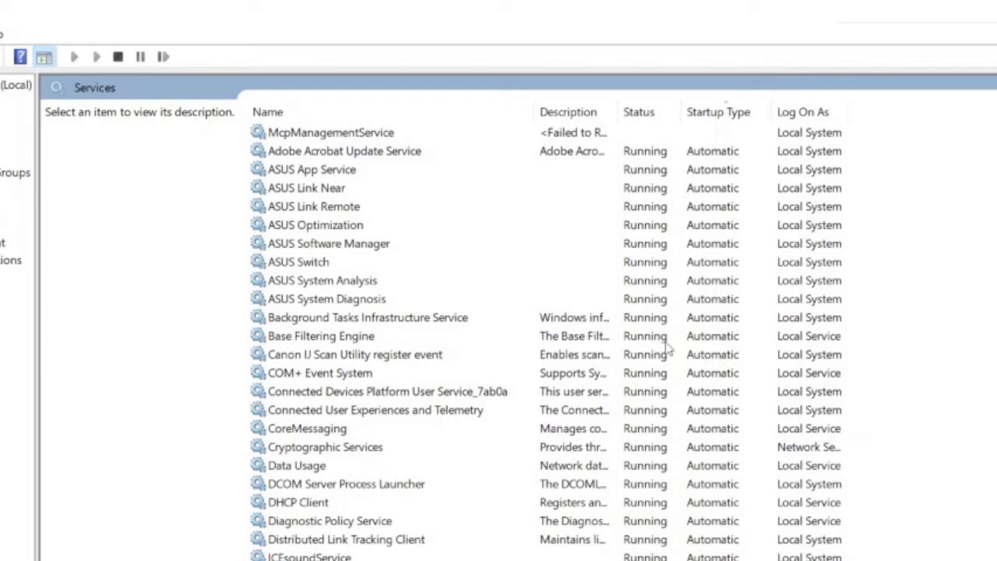
mouse_move(658, 272)
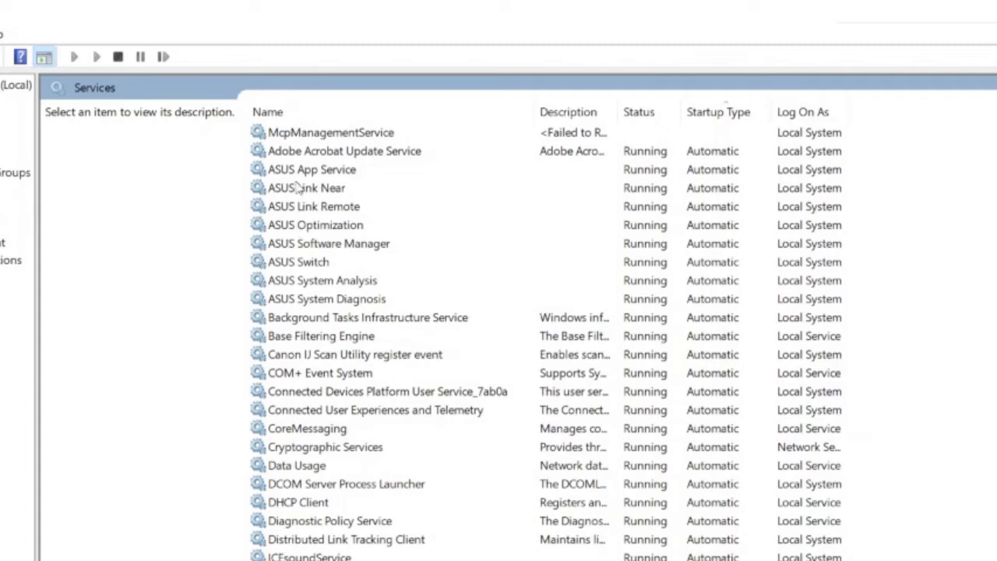
left_click(309, 188)
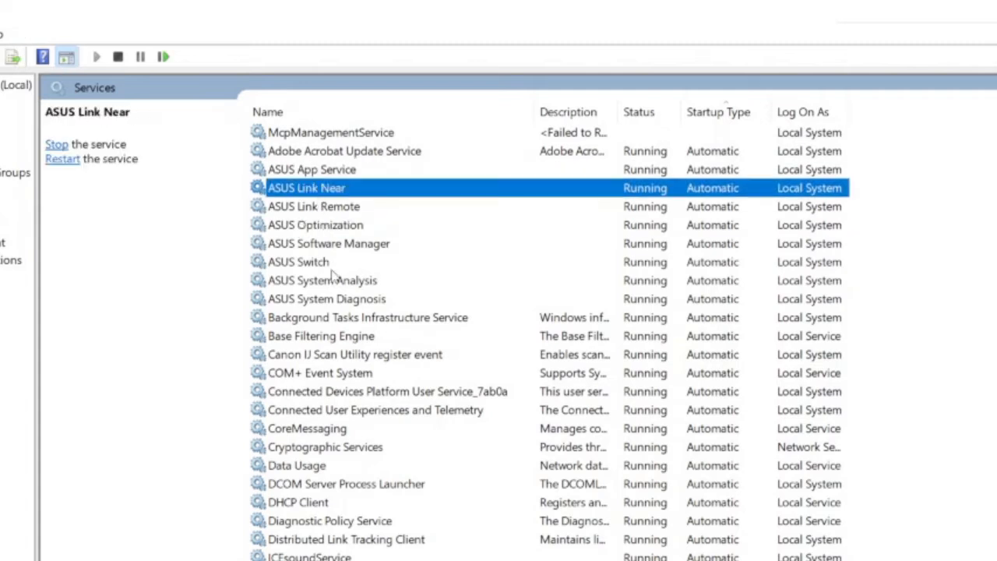
mouse_move(434, 329)
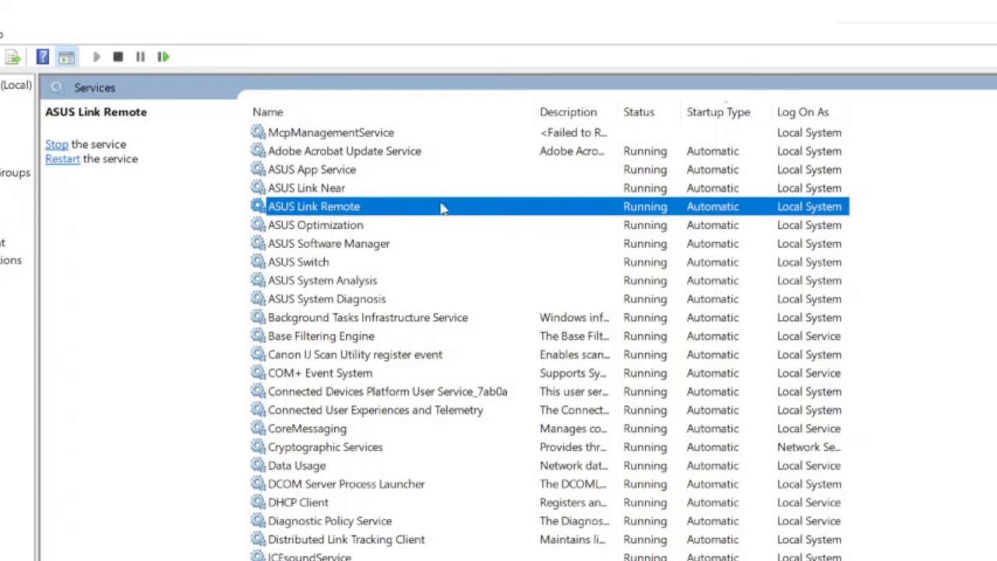
mouse_move(718, 225)
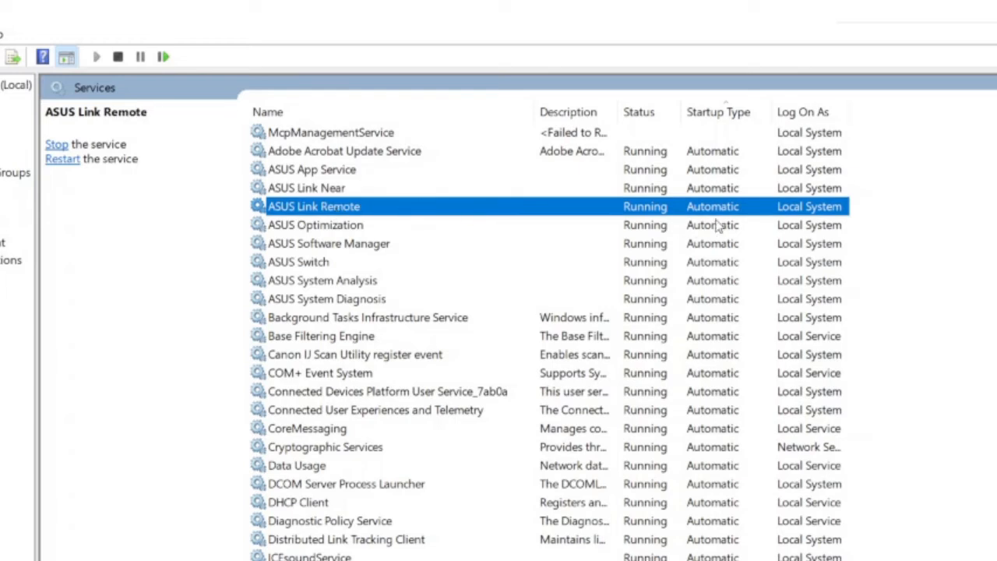
mouse_move(736, 210)
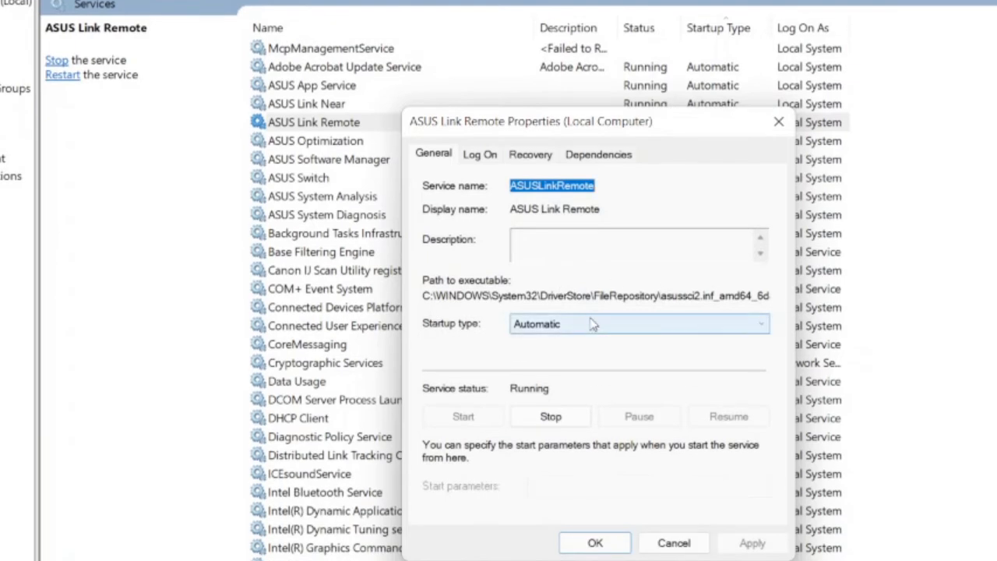
Step: Set ASUS Link Remote's startup type to Disabled and confirm
left_click(639, 324)
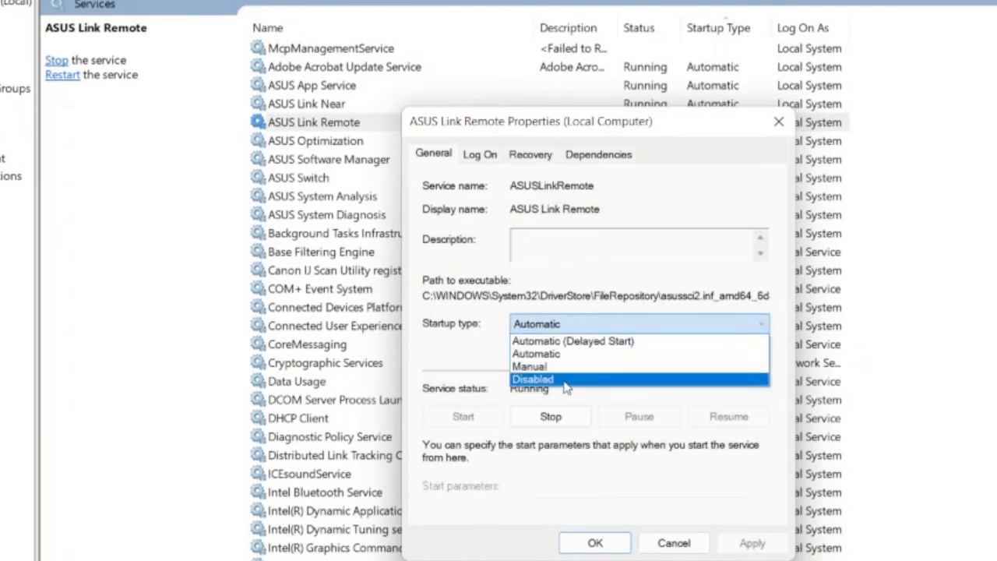
left_click(533, 379)
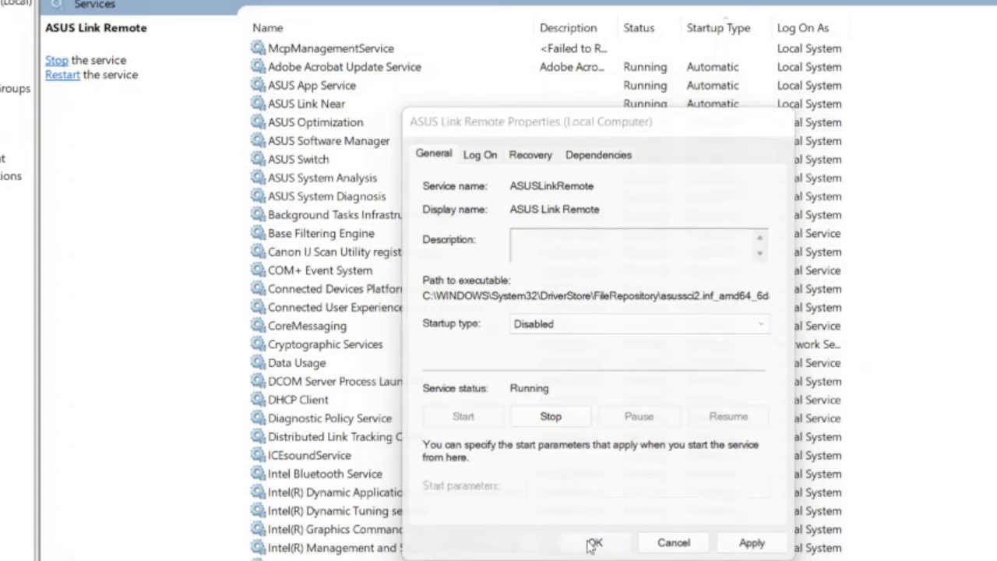
left_click(595, 542)
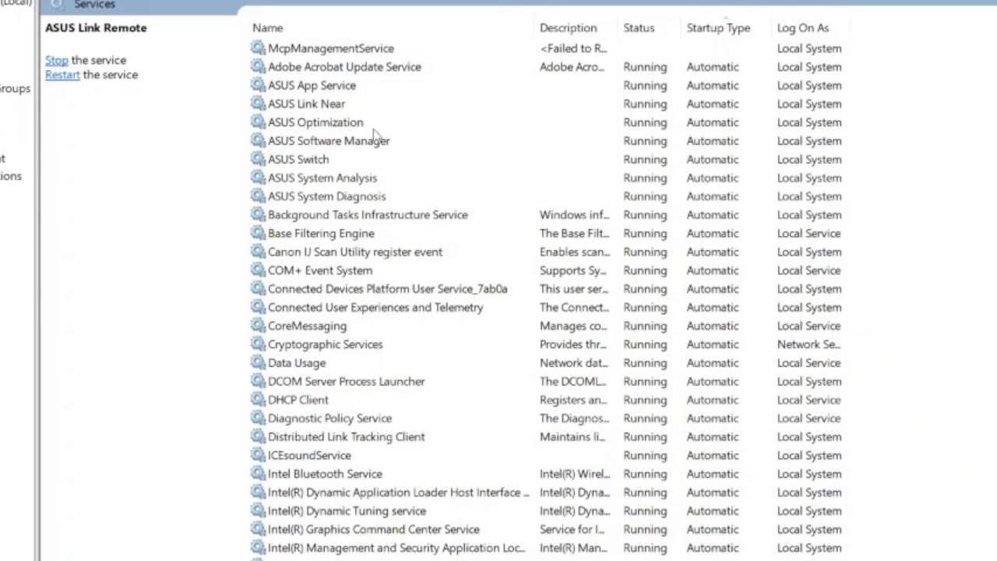
left_click(346, 66)
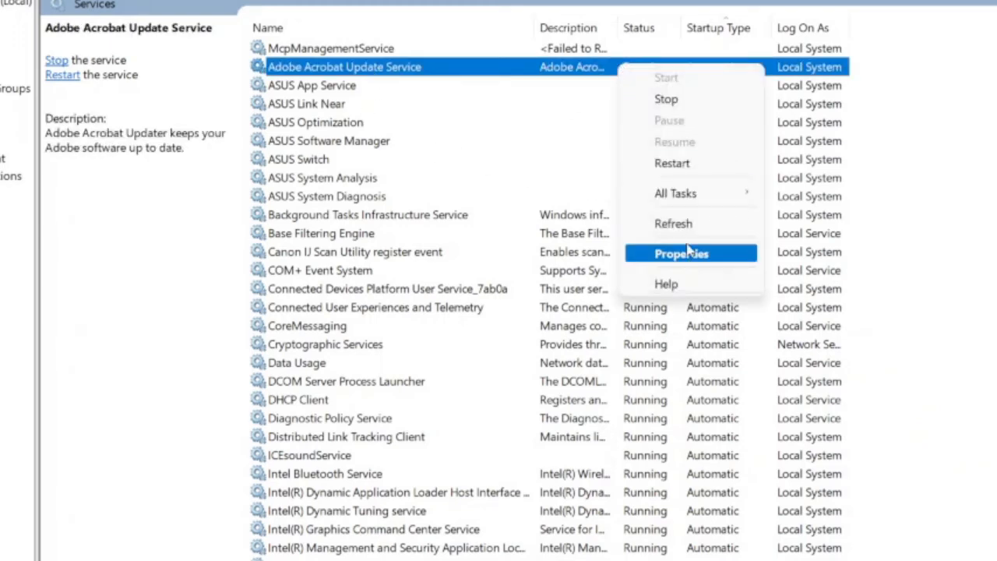
Step: Set Adobe Acrobat Update Service to Manual startup, then close Computer Management
left_click(682, 253)
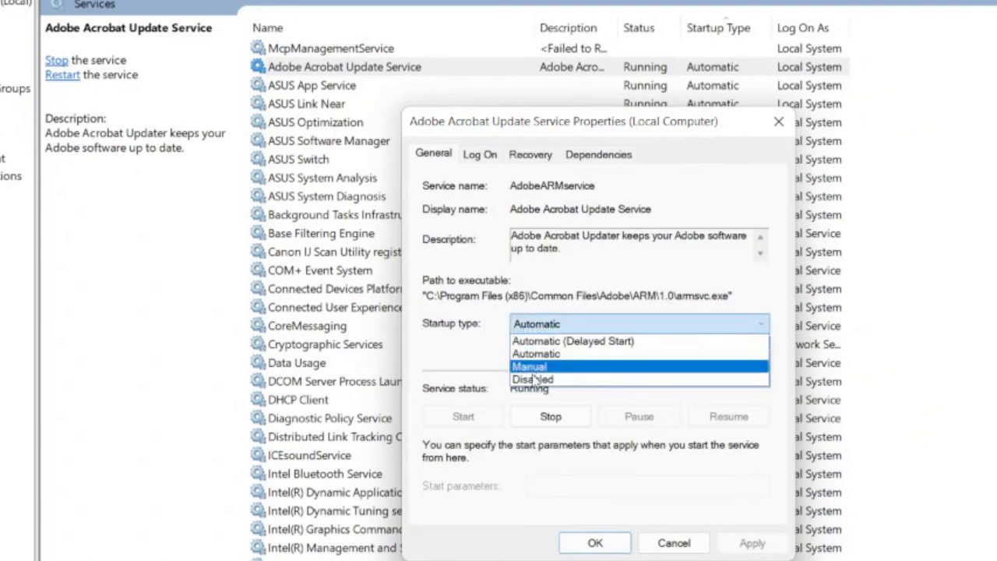
left_click(673, 542)
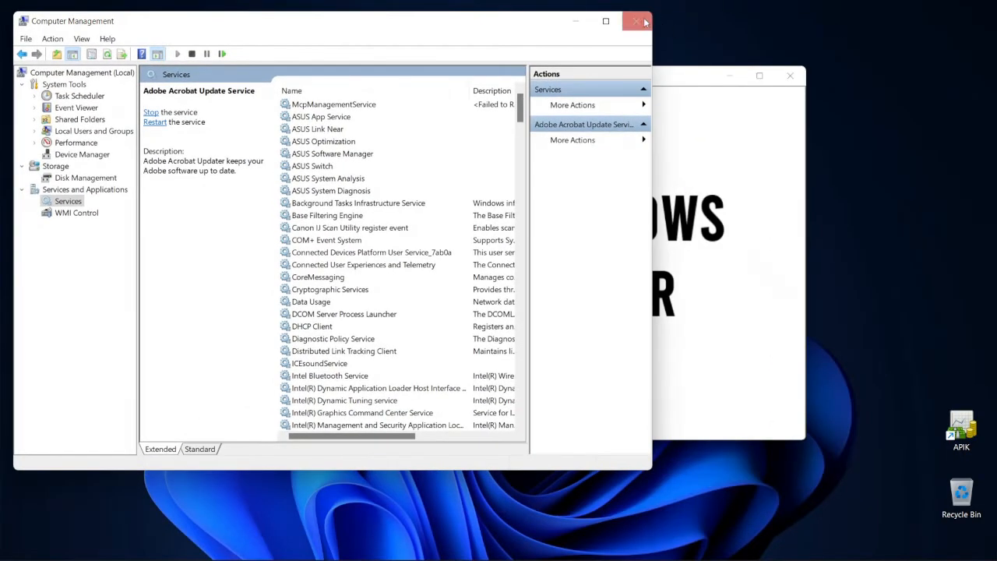
left_click(645, 22)
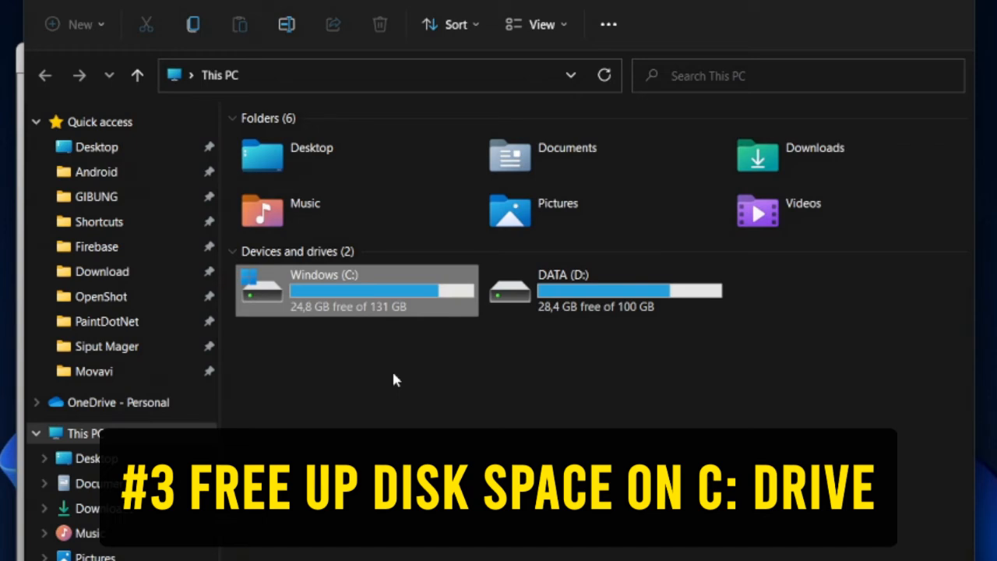
mouse_move(368, 298)
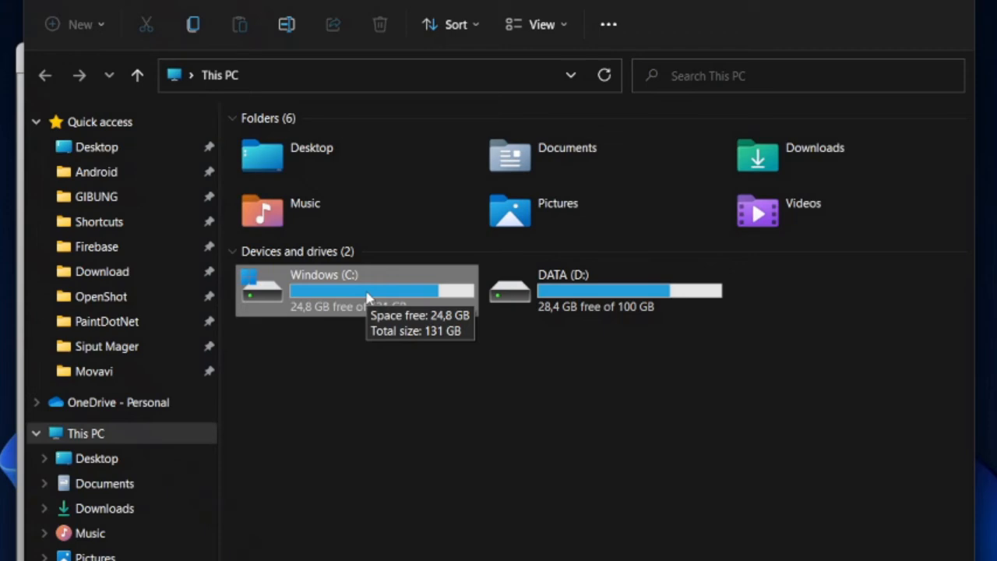
mouse_move(402, 441)
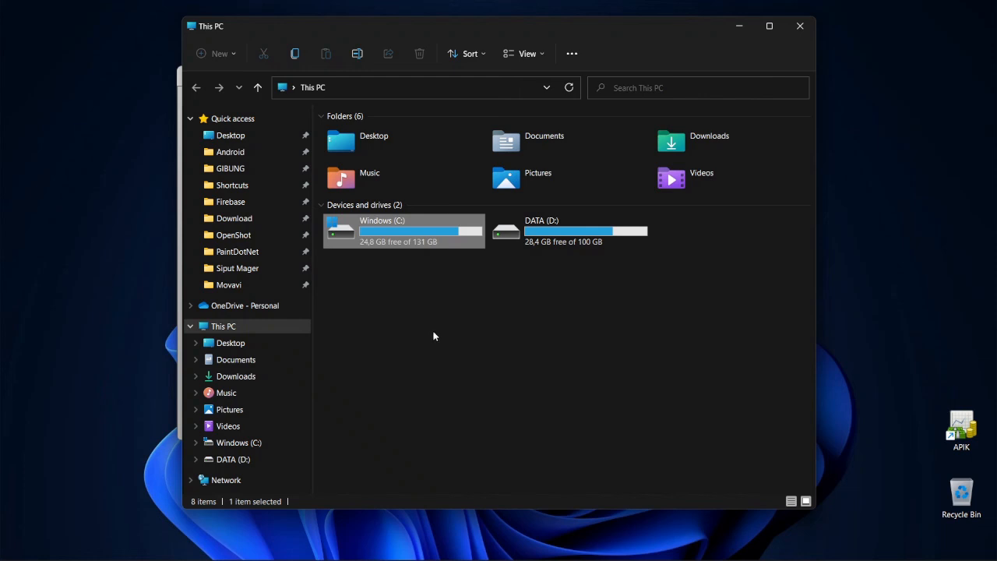
mouse_move(400, 356)
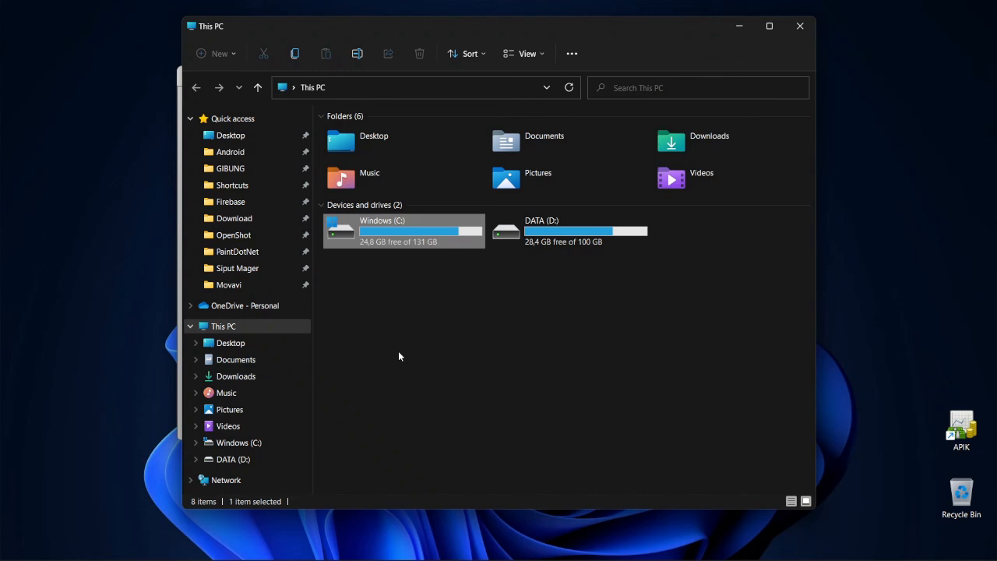
Step: Open Windows Security's Virus & threat protection page to check for threats
left_click(257, 547)
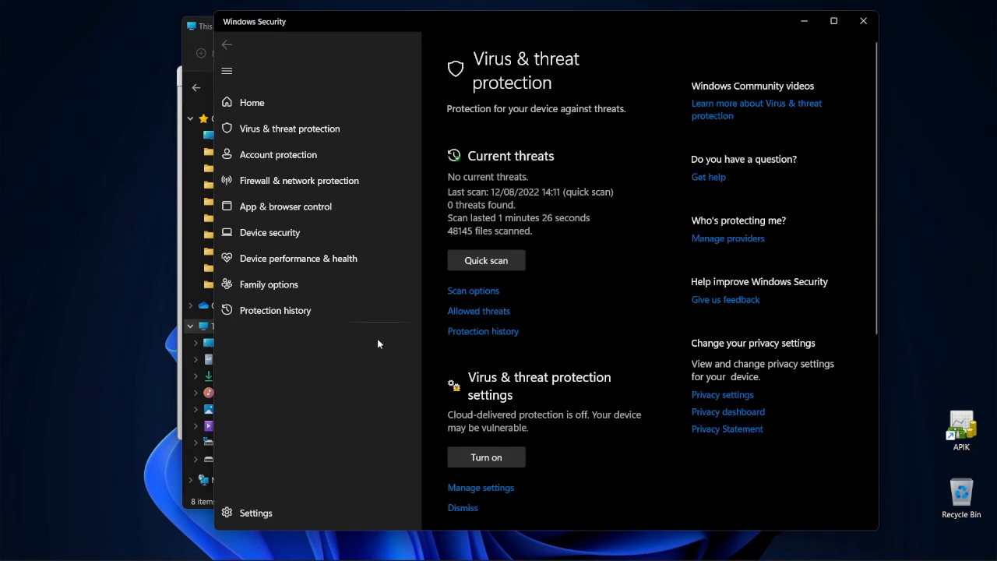
mouse_move(480, 257)
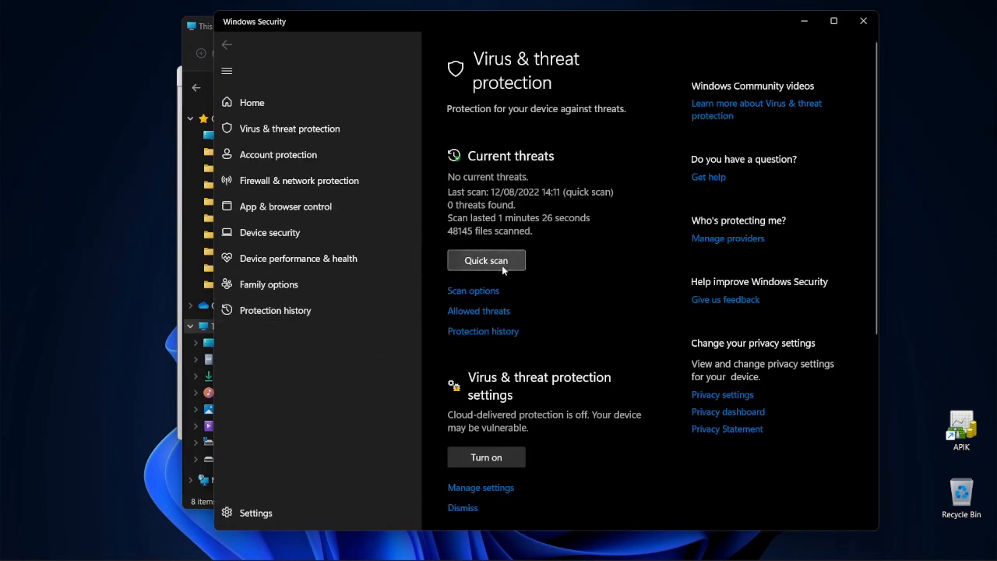
mouse_move(507, 262)
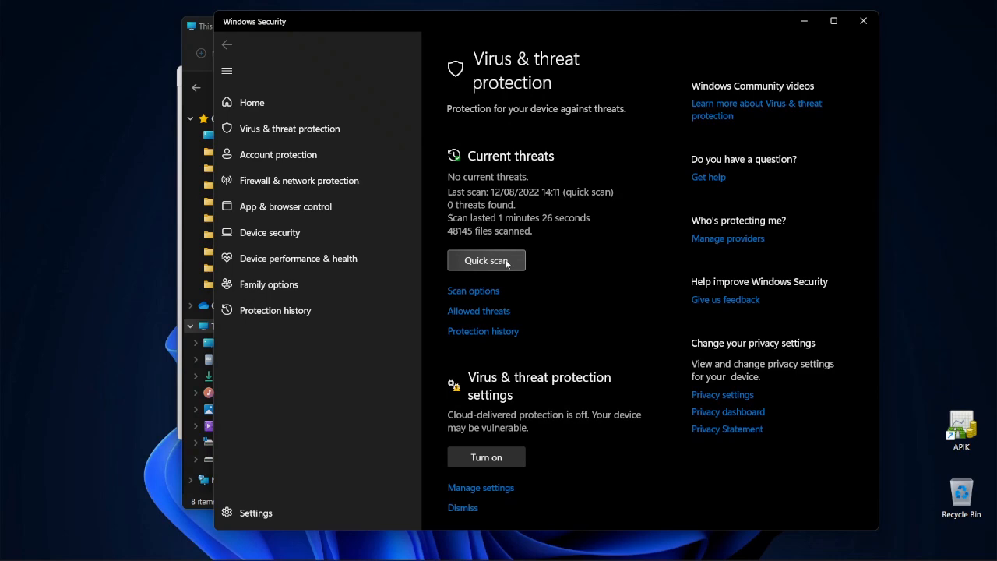
mouse_move(801, 14)
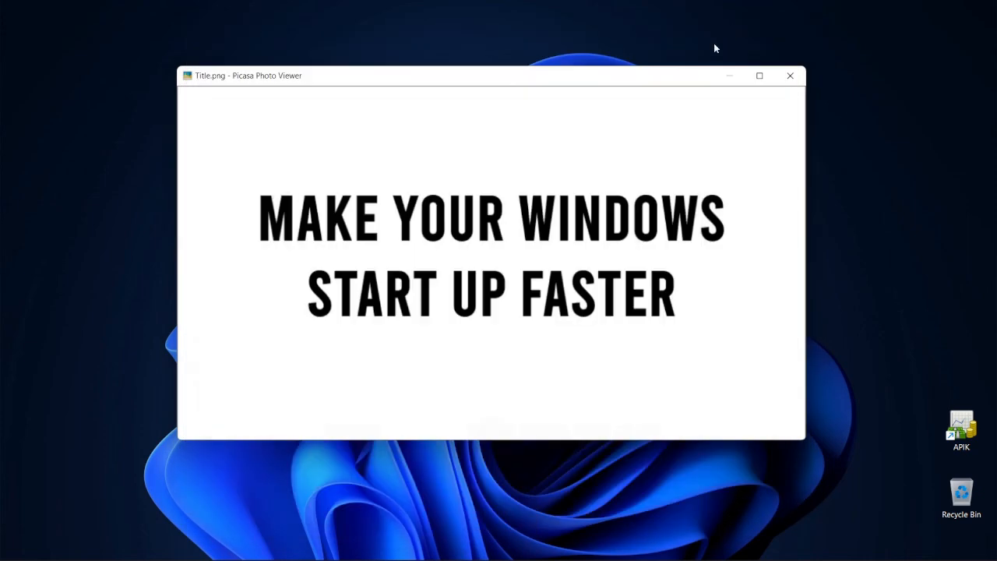
mouse_move(698, 258)
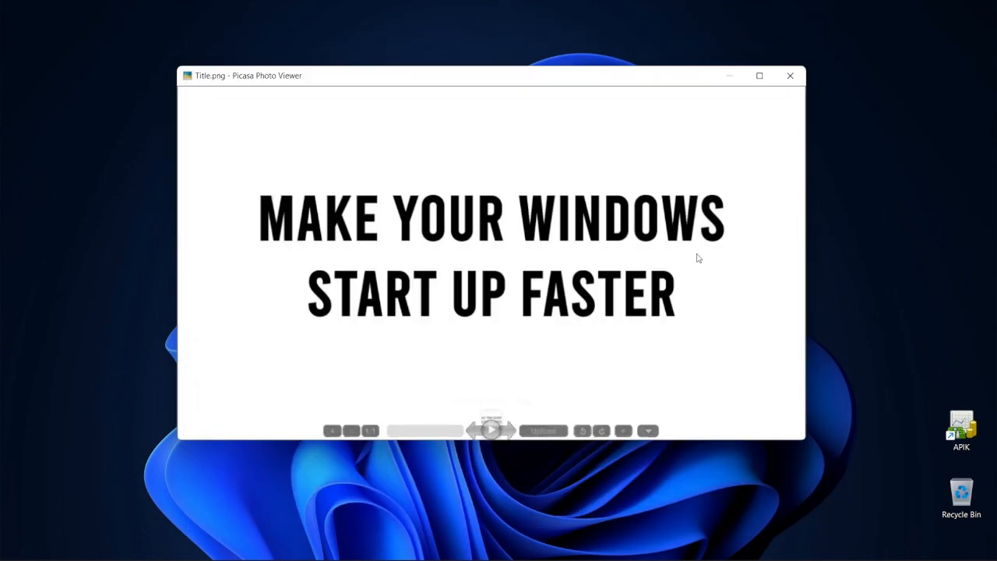